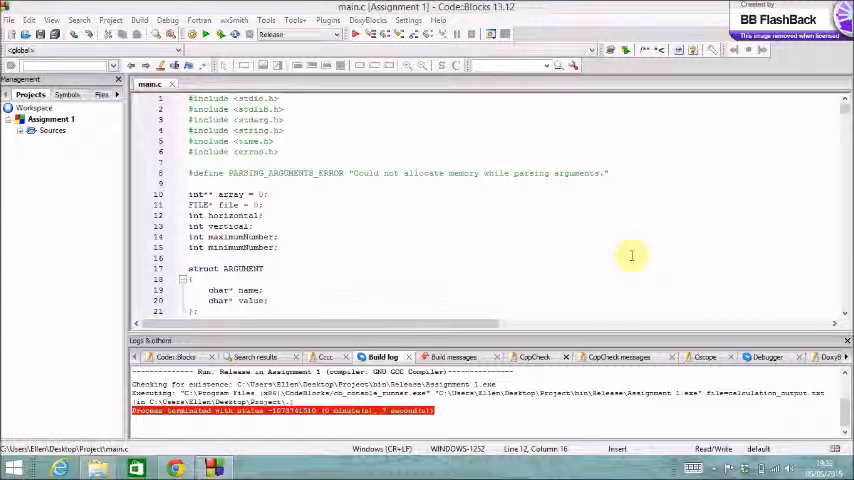
Relaunch the Assignment 1 executable from Code::Blocks.
{"action": "left_click", "coordinate": [207, 33]}
{"action": "type", "text": "hello"}
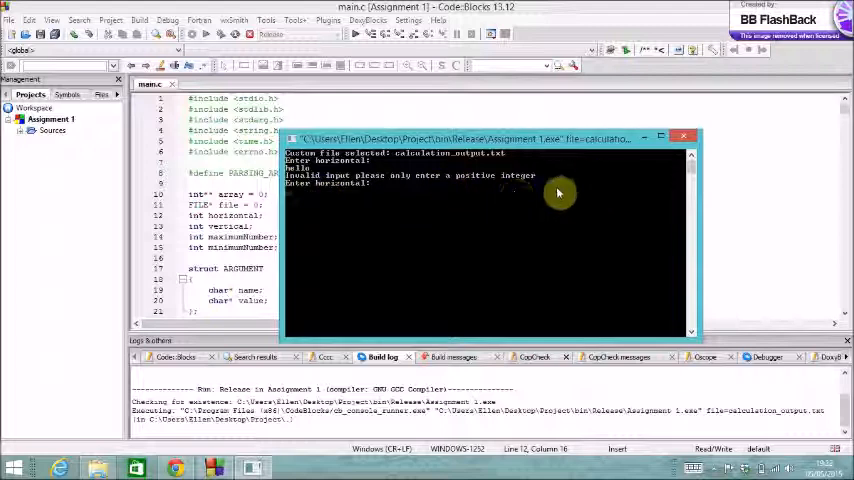
{"action": "mouse_move", "coordinate": [613, 186]}
{"action": "type", "text": "-10"}
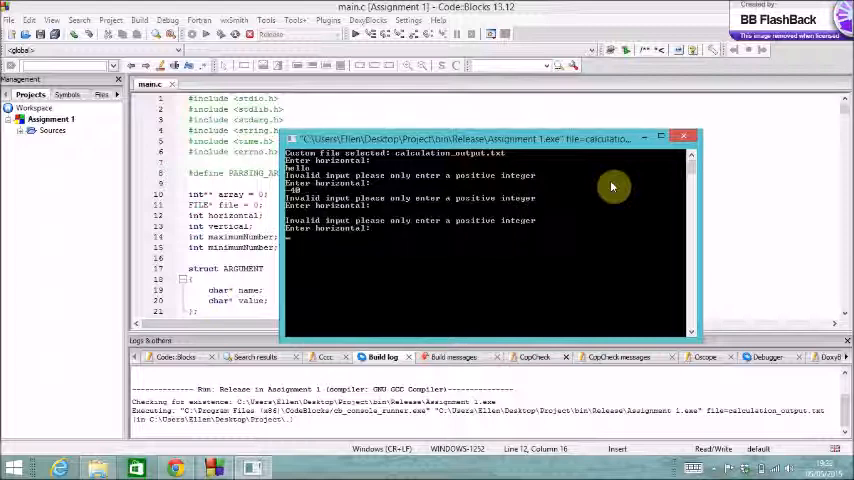
Enter 20 for horizontal and 2 for vertical in the console.
{"action": "type", "text": "20"}
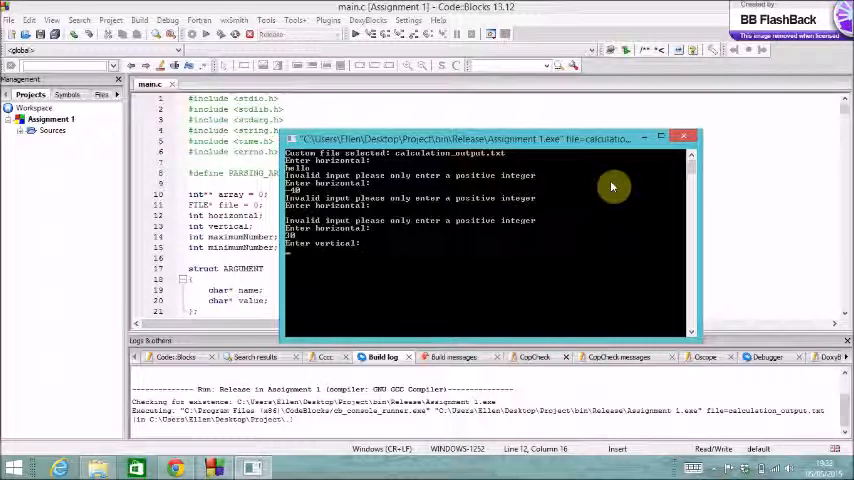
{"action": "type", "text": "2"}
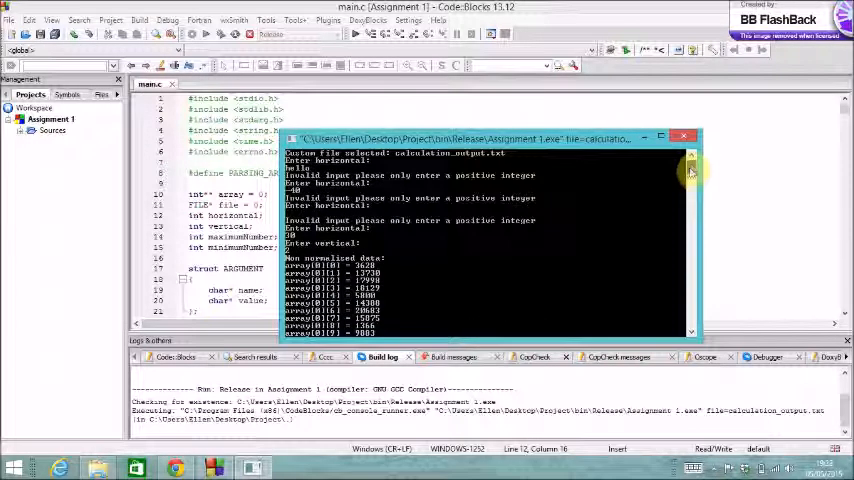
Scroll the console to the Highest number, Lowest number and Normalised data lines.
{"action": "scroll", "scroll_direction": "down", "scroll_amount": 3}
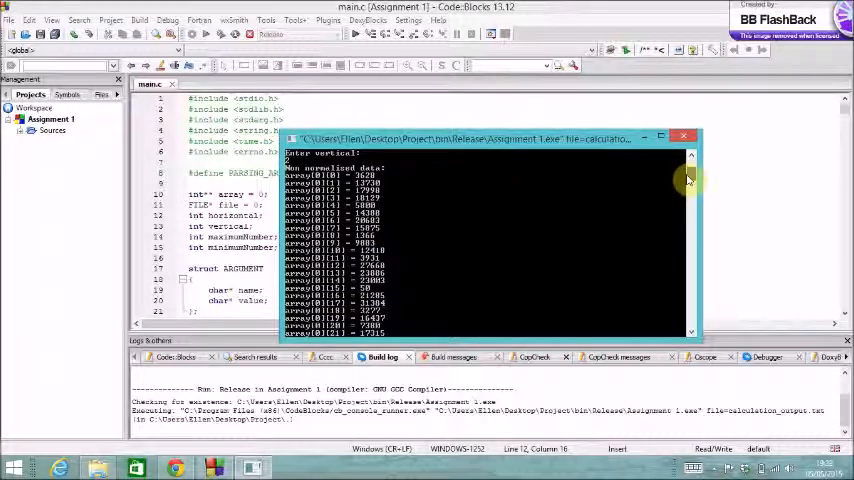
{"action": "scroll", "scroll_direction": "down", "scroll_amount": 3}
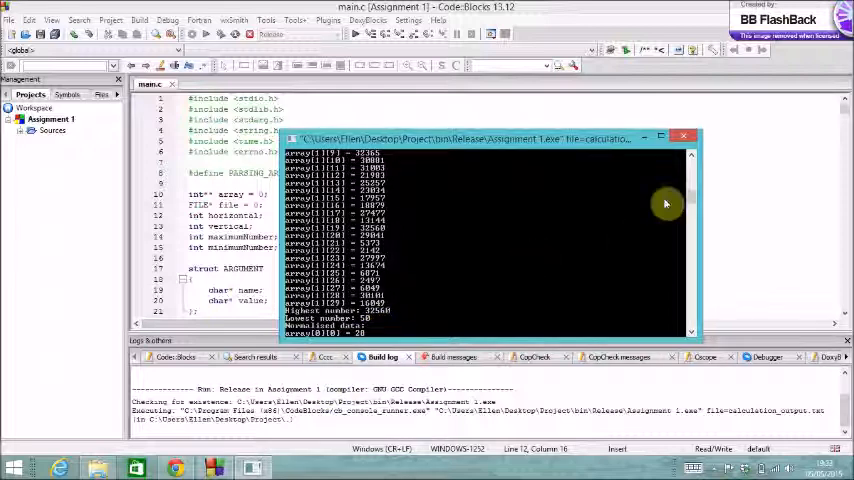
{"action": "scroll", "scroll_direction": "down", "scroll_amount": 3}
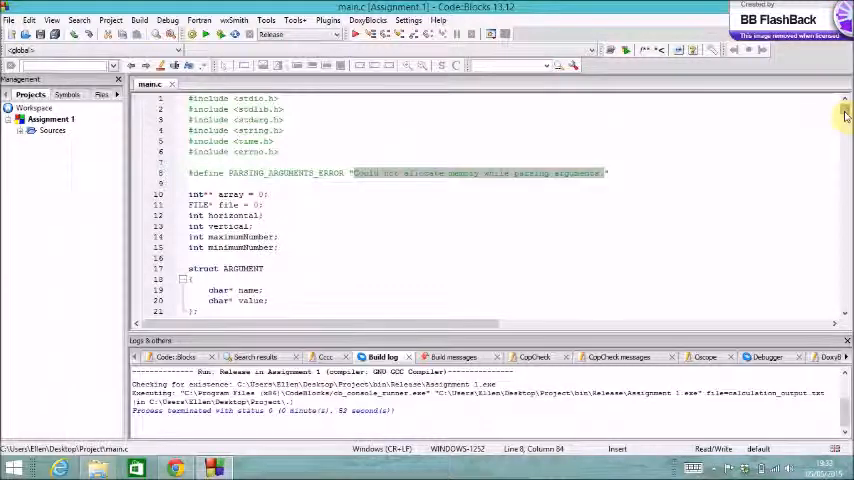
Scroll main.c down to int main and highlight the parseArguments call.
{"action": "scroll", "scroll_direction": "down", "scroll_amount": 3}
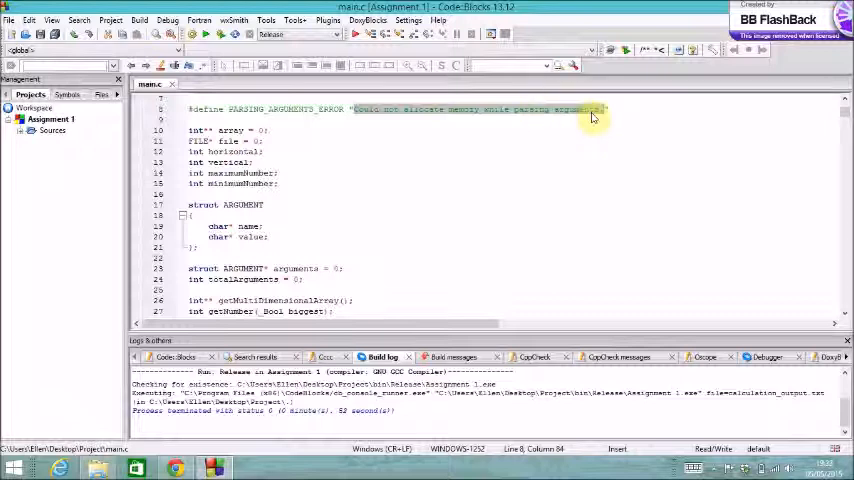
{"action": "mouse_move", "coordinate": [845, 115]}
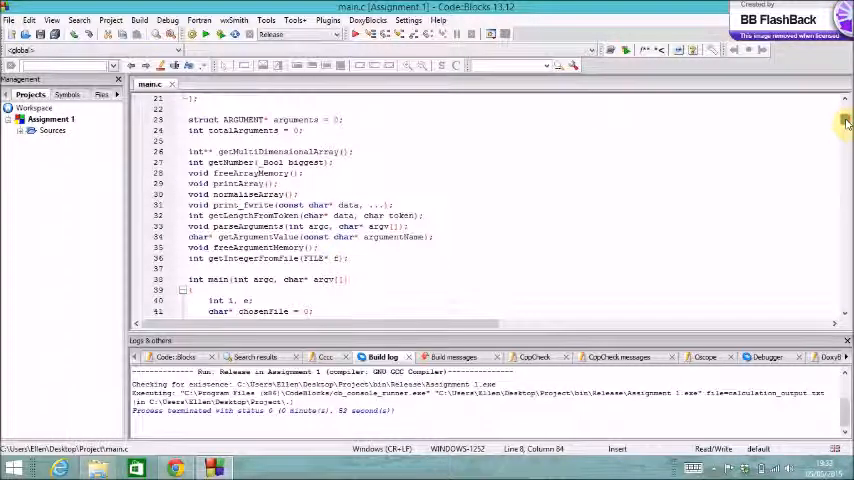
{"action": "scroll", "scroll_direction": "down", "scroll_amount": 3}
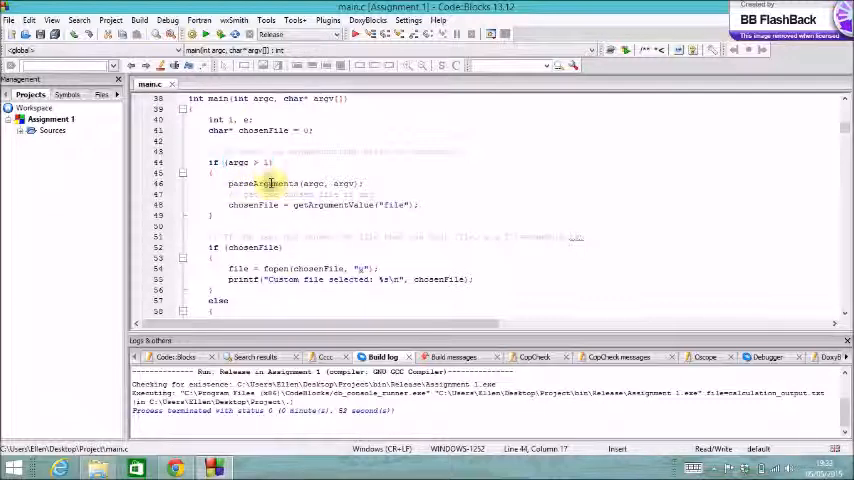
{"action": "double_click", "coordinate": [260, 183]}
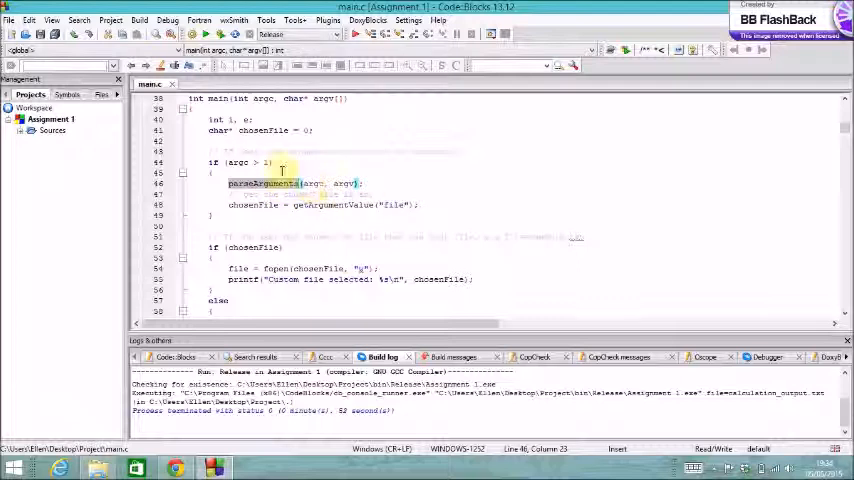
{"action": "left_click", "coordinate": [110, 19]}
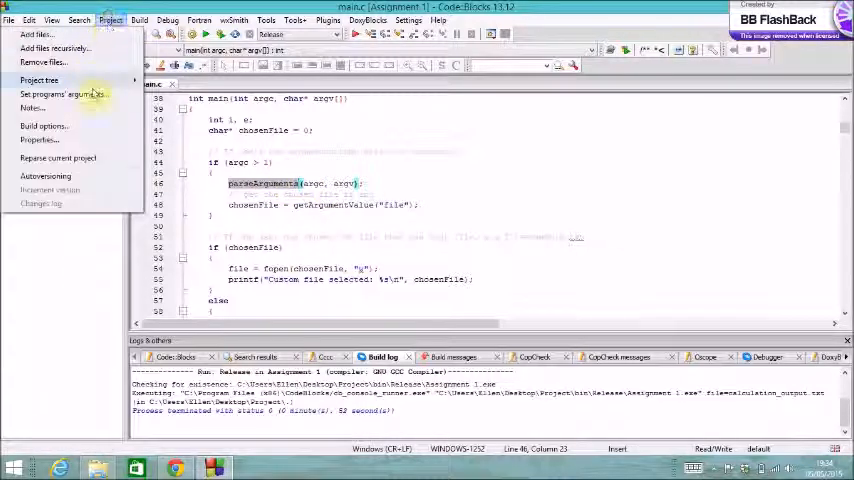
{"action": "left_click", "coordinate": [61, 94]}
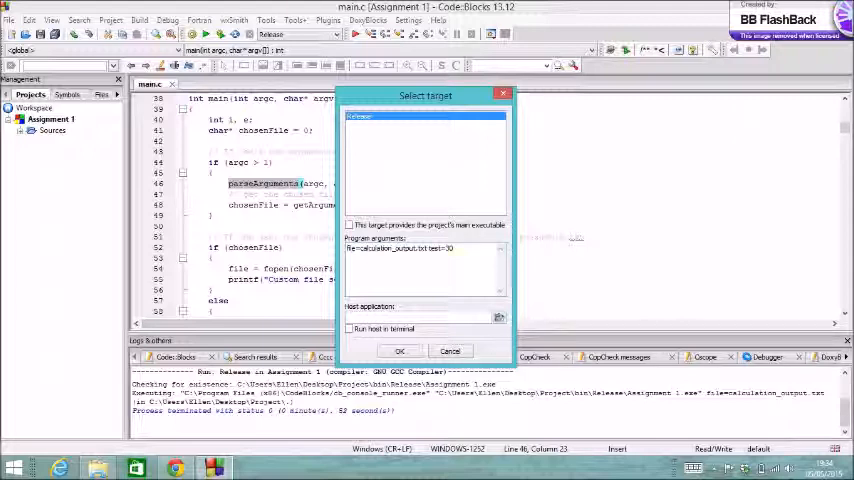
{"action": "double_click", "coordinate": [437, 248]}
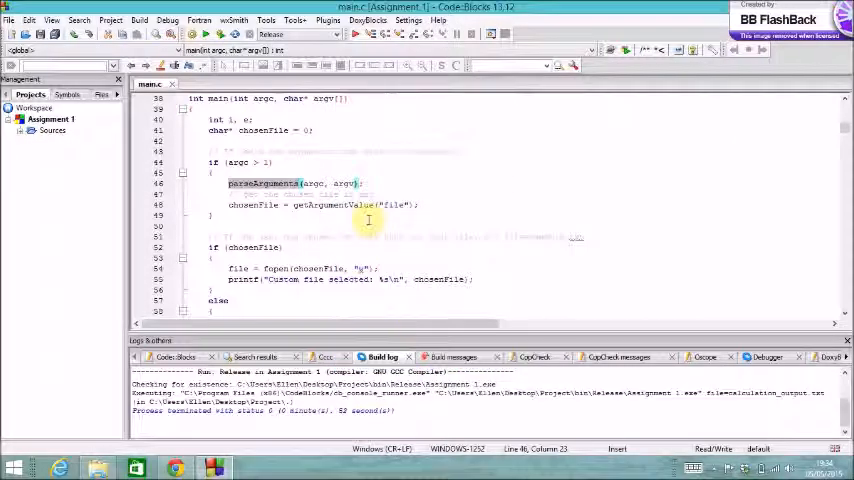
{"action": "mouse_move", "coordinate": [783, 230]}
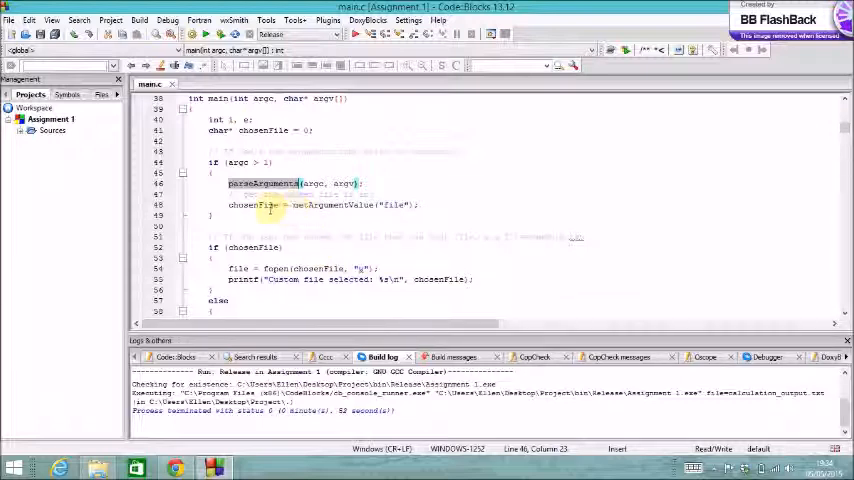
Highlight chosenFile uses and the fopen call falling back to output.txt.
{"action": "double_click", "coordinate": [253, 205]}
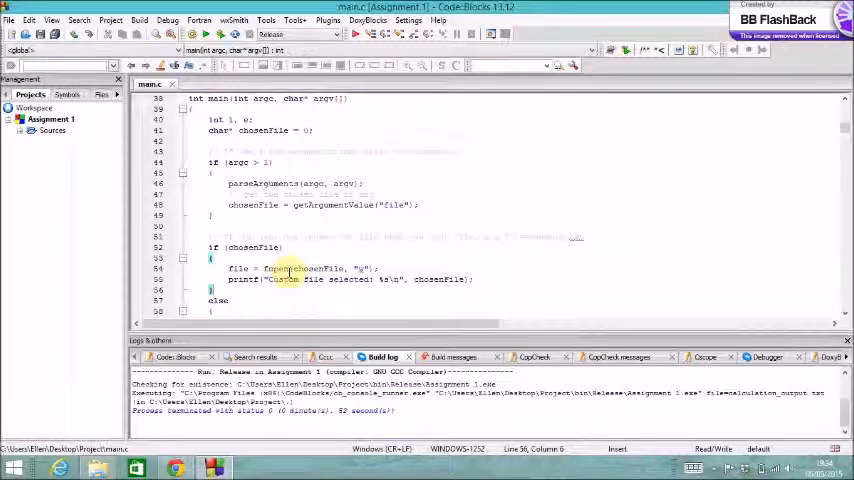
{"action": "scroll", "scroll_direction": "down", "scroll_amount": 3}
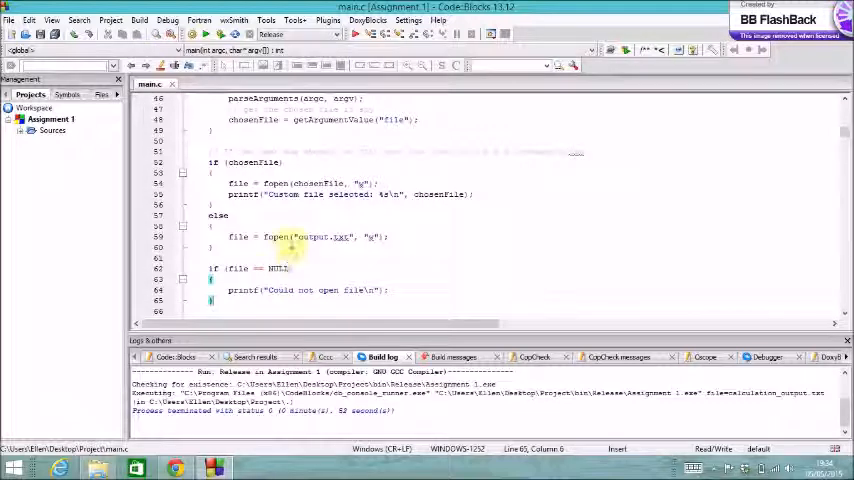
{"action": "double_click", "coordinate": [311, 237]}
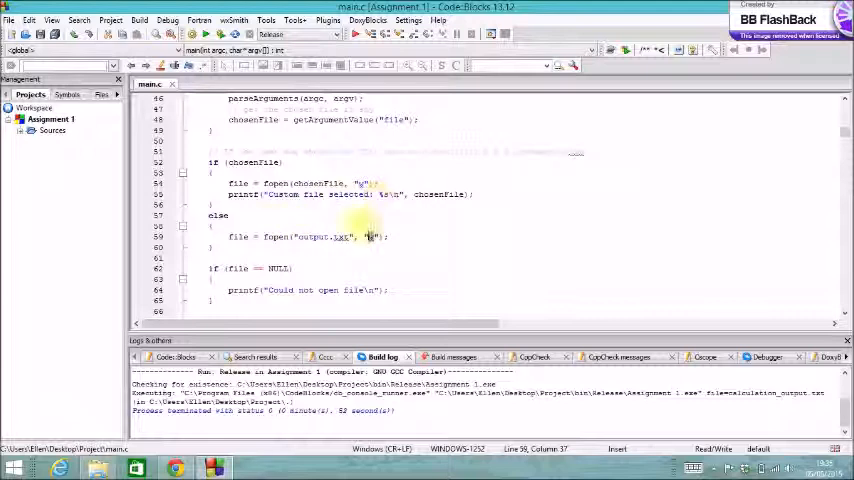
{"action": "mouse_move", "coordinate": [98, 467]}
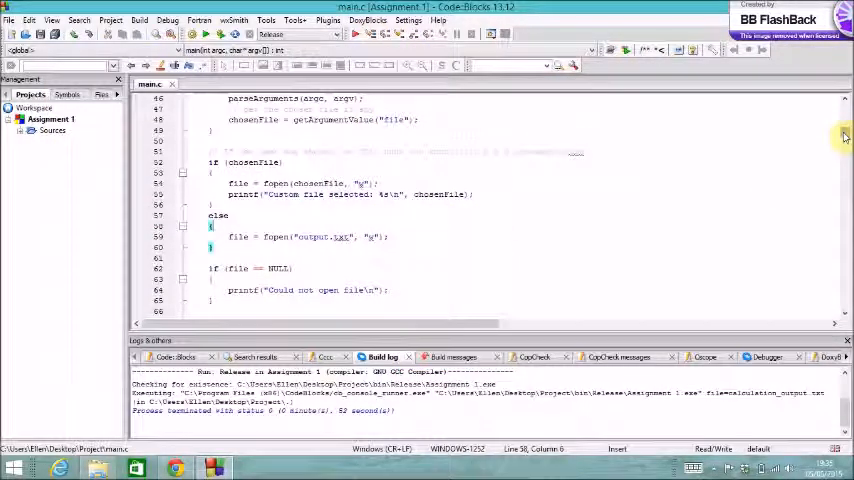
Scroll main.c to the horizontal and vertical input while loops (lines 68–84).
{"action": "scroll", "scroll_direction": "down", "scroll_amount": 3}
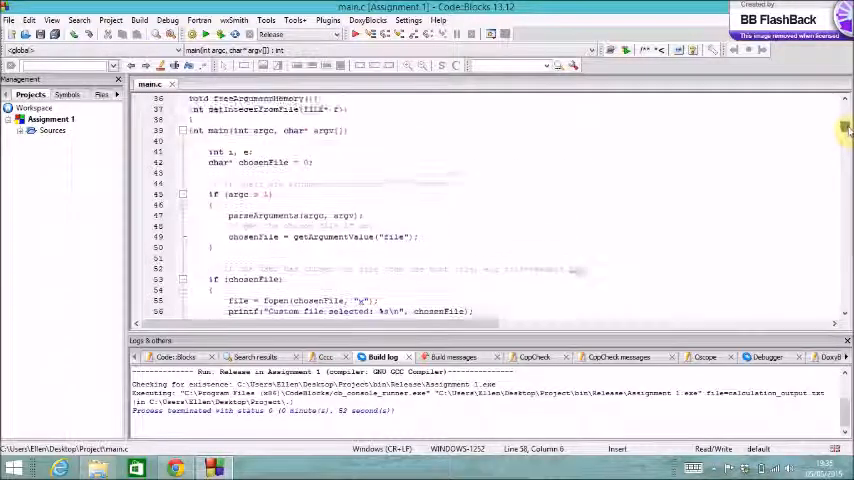
{"action": "scroll", "scroll_direction": "down", "scroll_amount": 3}
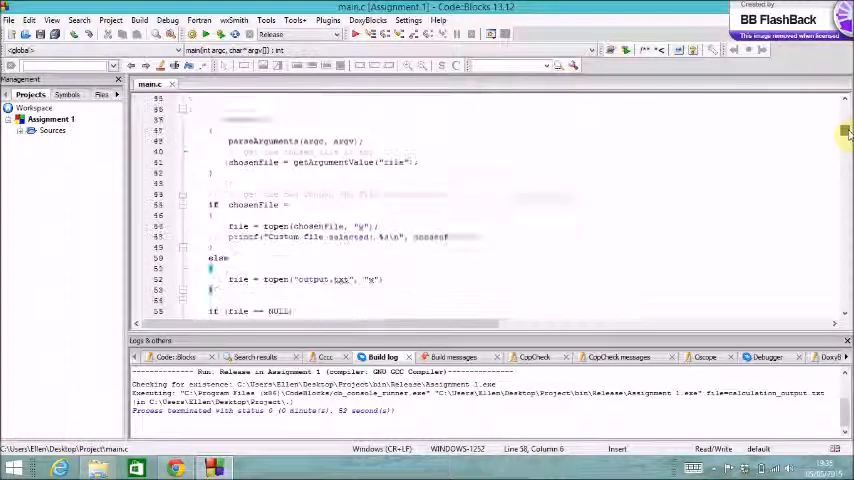
{"action": "scroll", "scroll_direction": "down", "scroll_amount": 3}
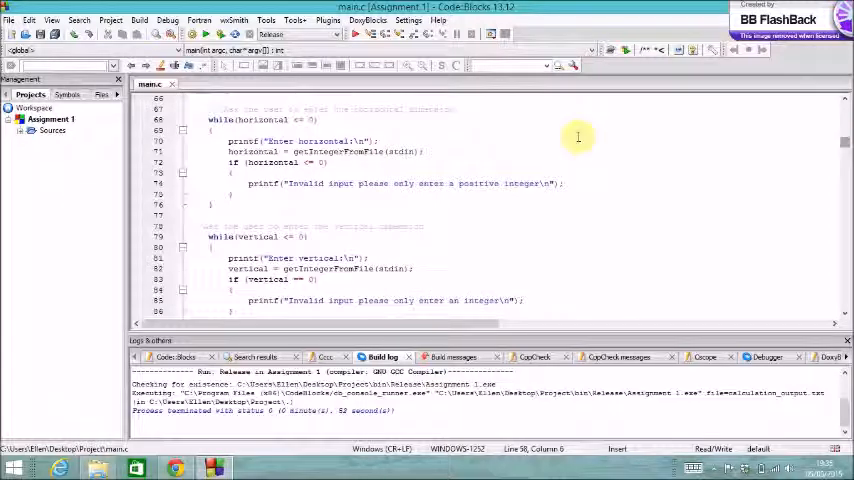
Highlight the getIntegerFromFile calls on line 71.
{"action": "double_click", "coordinate": [340, 151]}
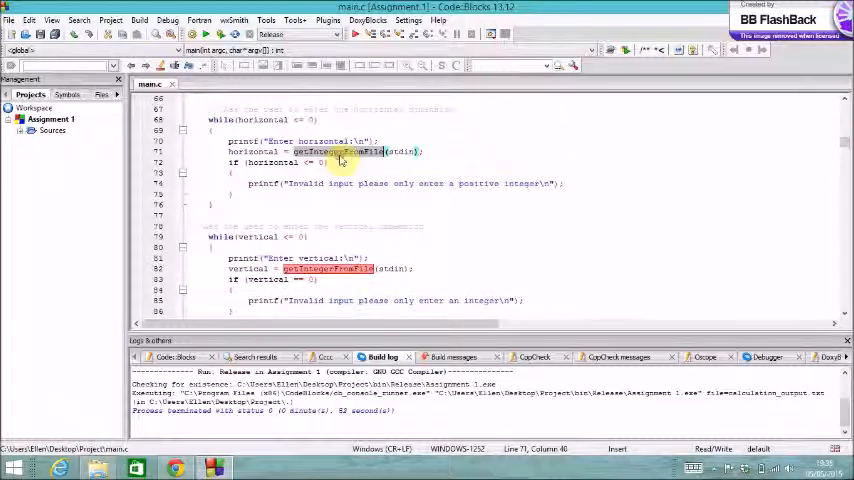
{"action": "mouse_move", "coordinate": [350, 151]}
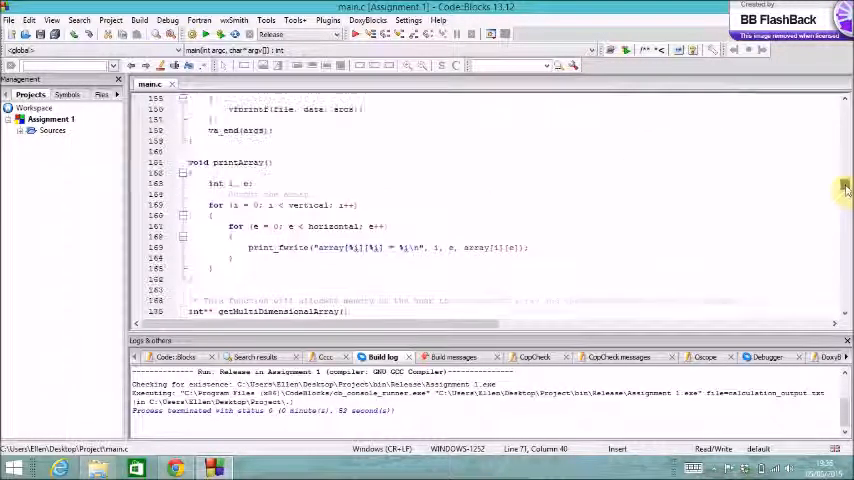
Scroll past parseArguments to the getIntegerFromFile definition at line 367.
{"action": "scroll", "scroll_direction": "down", "scroll_amount": 3}
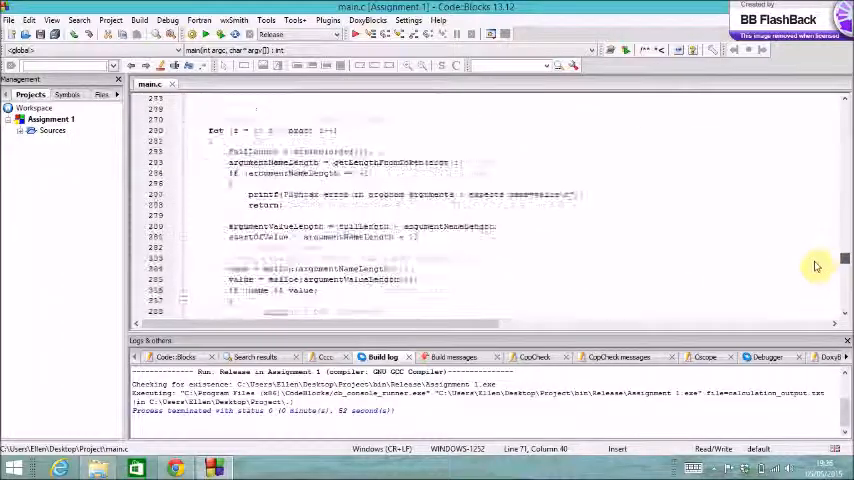
{"action": "scroll", "scroll_direction": "down", "scroll_amount": 3}
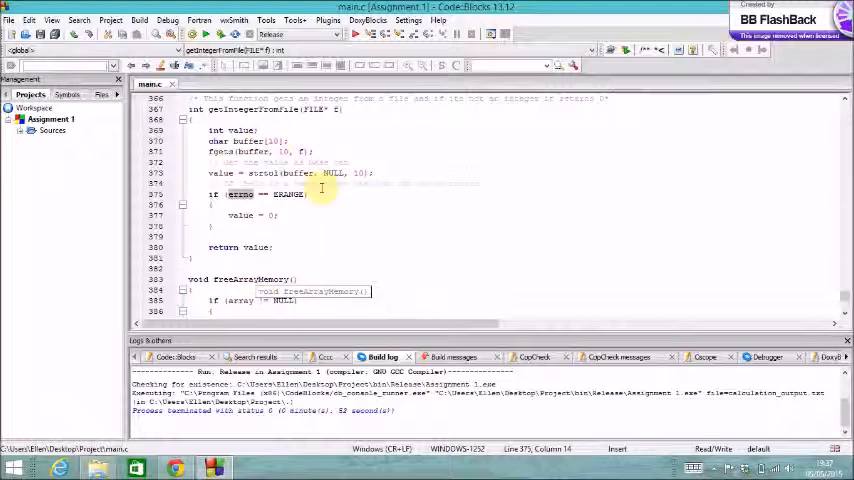
{"action": "mouse_move", "coordinate": [665, 223]}
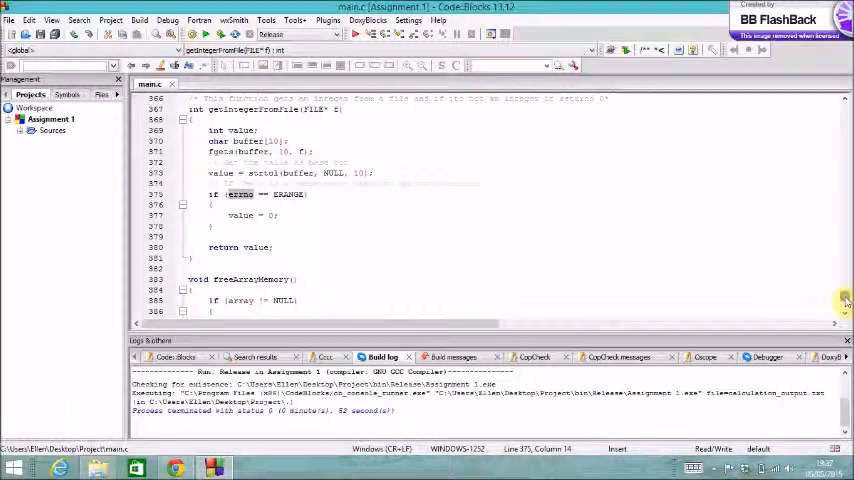
Scroll through main's argument handling and input loops to getMultiDimensionalArray.
{"action": "scroll", "scroll_direction": "down", "scroll_amount": 3}
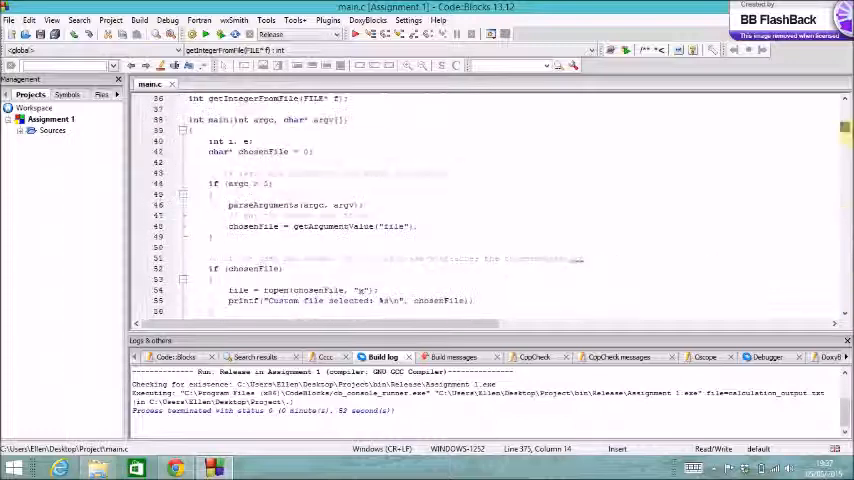
{"action": "scroll", "scroll_direction": "down", "scroll_amount": 3}
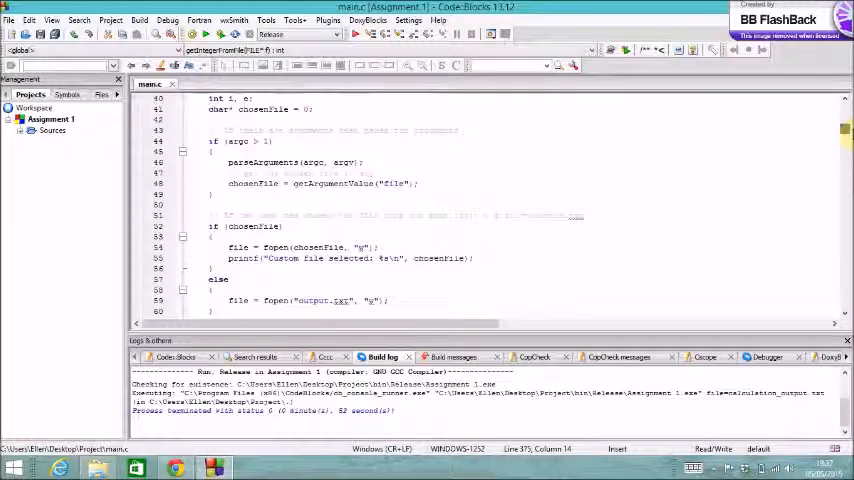
{"action": "scroll", "scroll_direction": "down", "scroll_amount": 3}
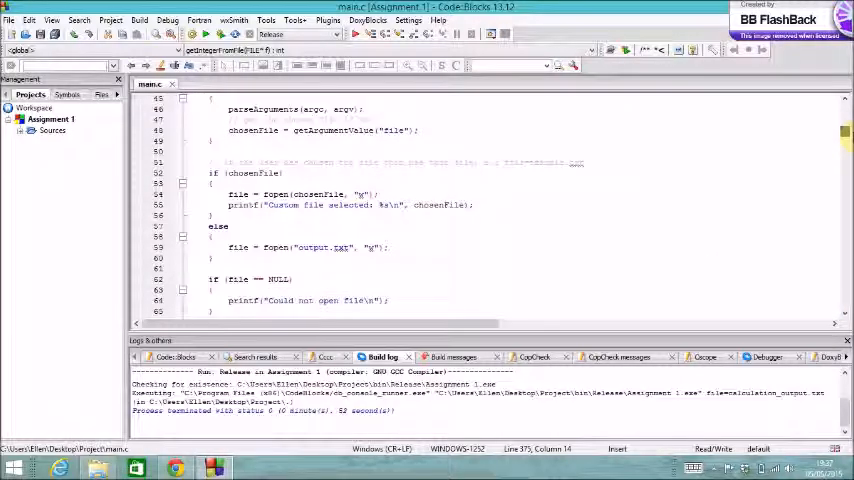
{"action": "scroll", "scroll_direction": "down", "scroll_amount": 3}
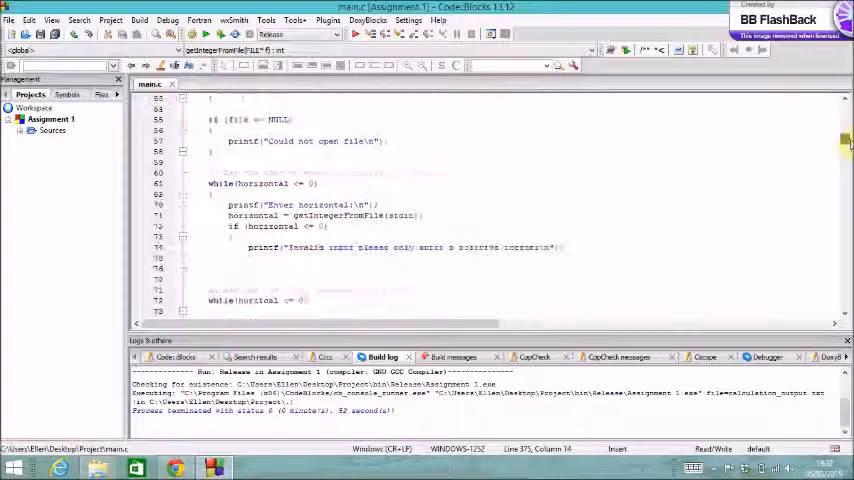
{"action": "scroll", "scroll_direction": "down", "scroll_amount": 3}
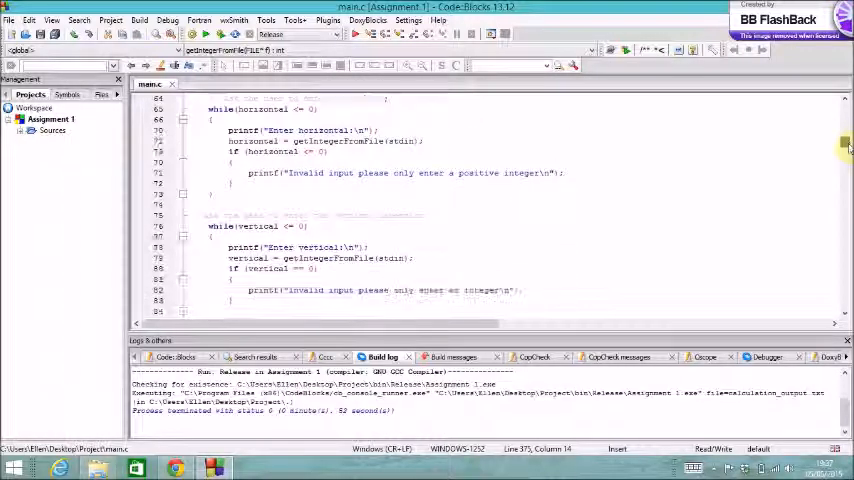
{"action": "scroll", "scroll_direction": "down", "scroll_amount": 3}
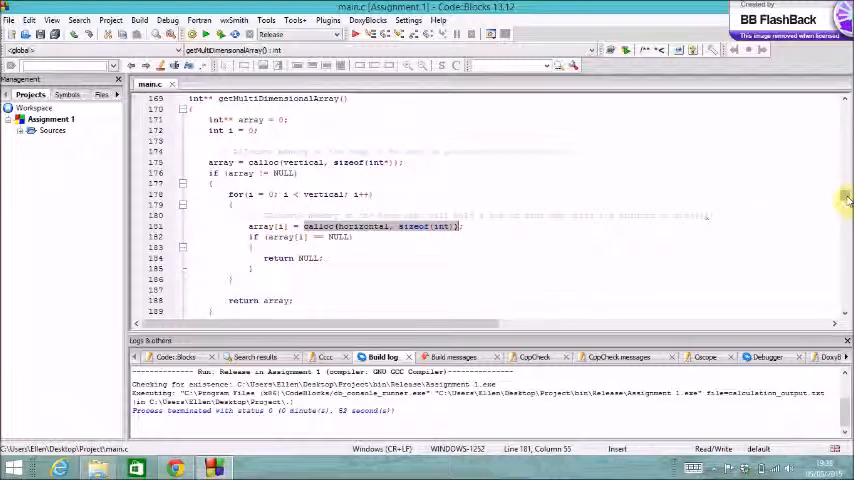
Scroll past the calloc allocation code to getNumber's nested loops.
{"action": "scroll", "scroll_direction": "down", "scroll_amount": 3}
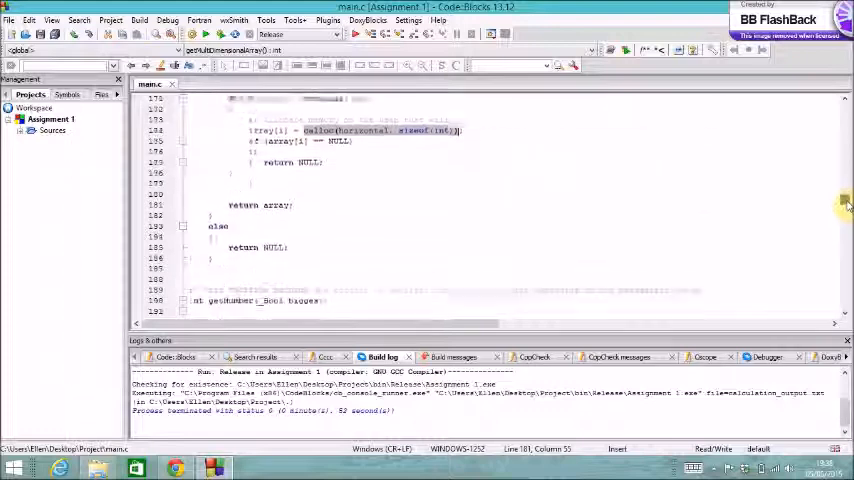
{"action": "scroll", "scroll_direction": "down", "scroll_amount": 3}
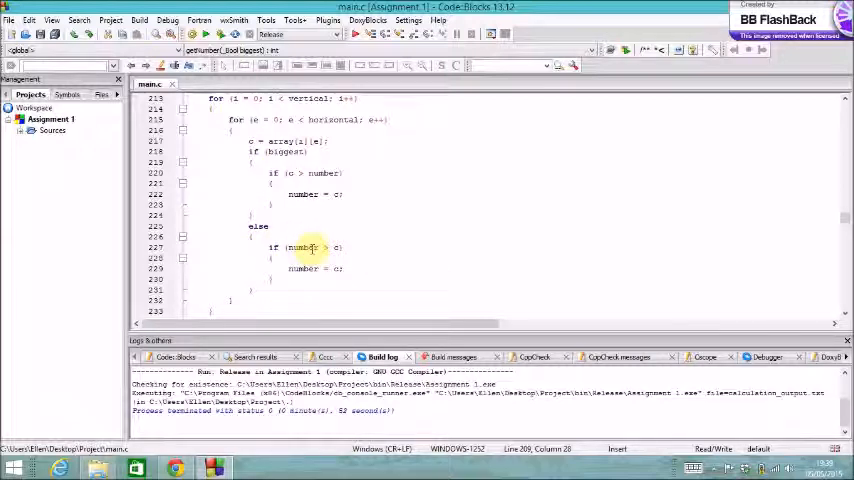
{"action": "mouse_move", "coordinate": [373, 250]}
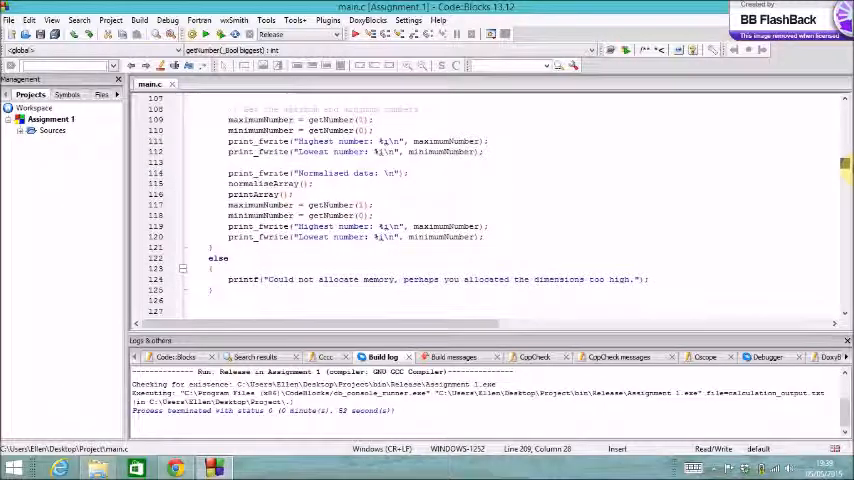
Find the normaliseArray definition from its call in main, then scroll to getLengthFromToken.
{"action": "double_click", "coordinate": [253, 183]}
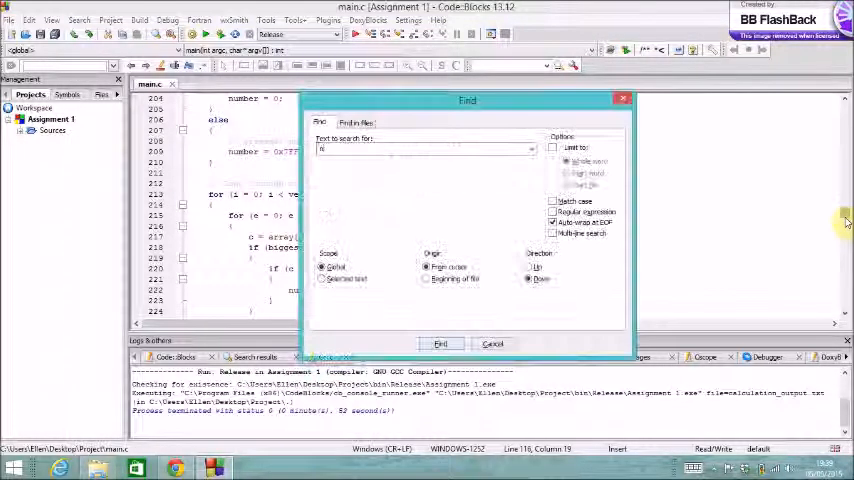
{"action": "left_click", "coordinate": [440, 343]}
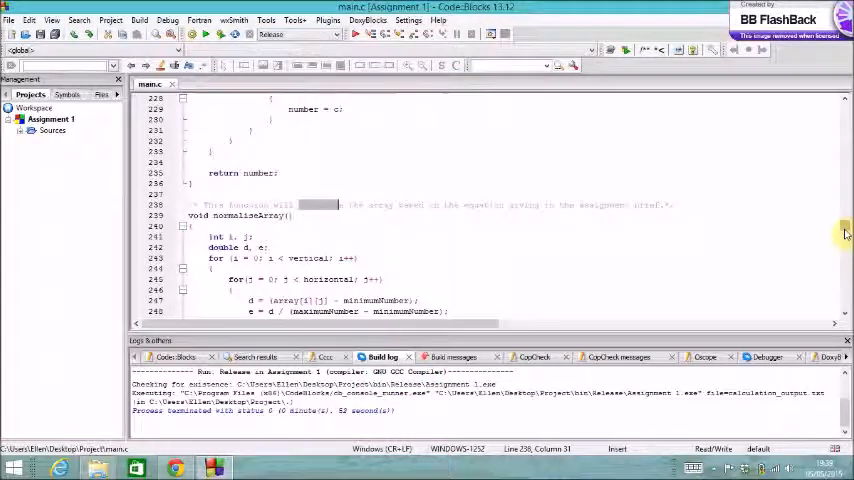
{"action": "scroll", "scroll_direction": "down", "scroll_amount": 3}
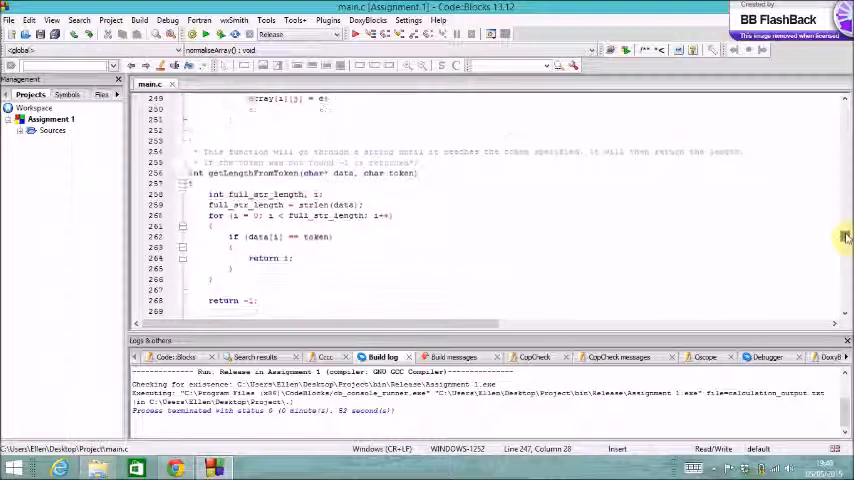
Scroll through parseArguments' name/value splitting loop down to freeArgumentMemory.
{"action": "scroll", "scroll_direction": "down", "scroll_amount": 3}
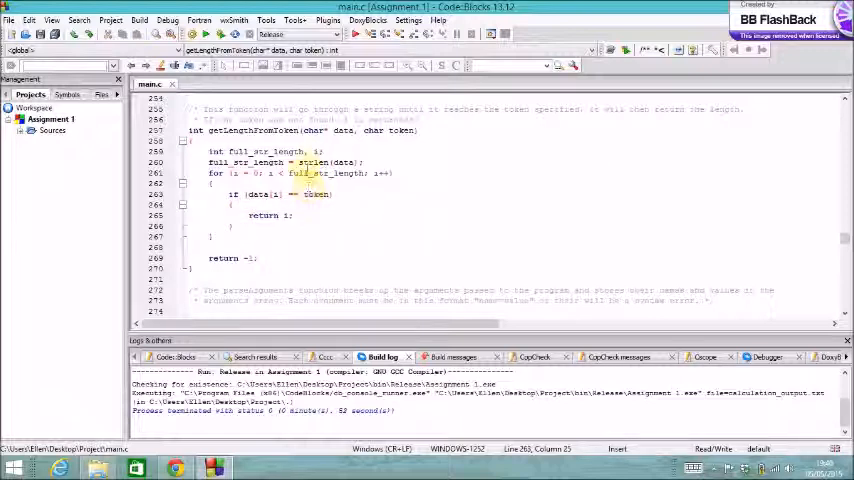
{"action": "mouse_move", "coordinate": [330, 172]}
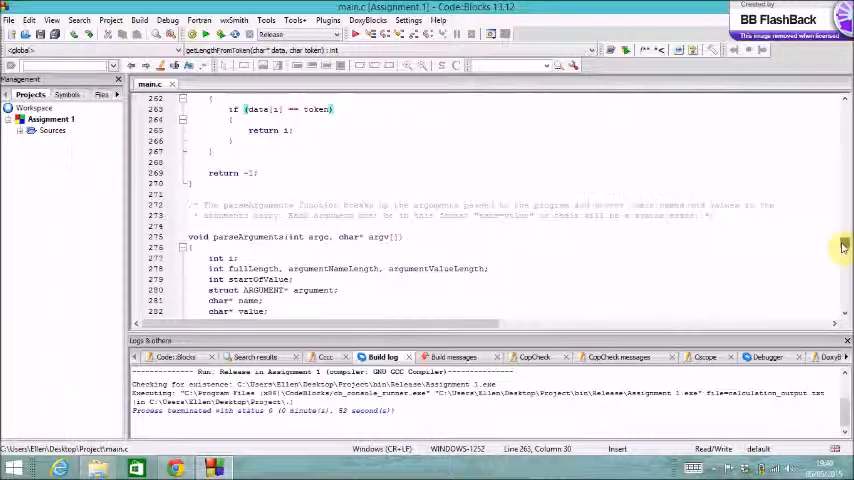
{"action": "scroll", "scroll_direction": "down", "scroll_amount": 3}
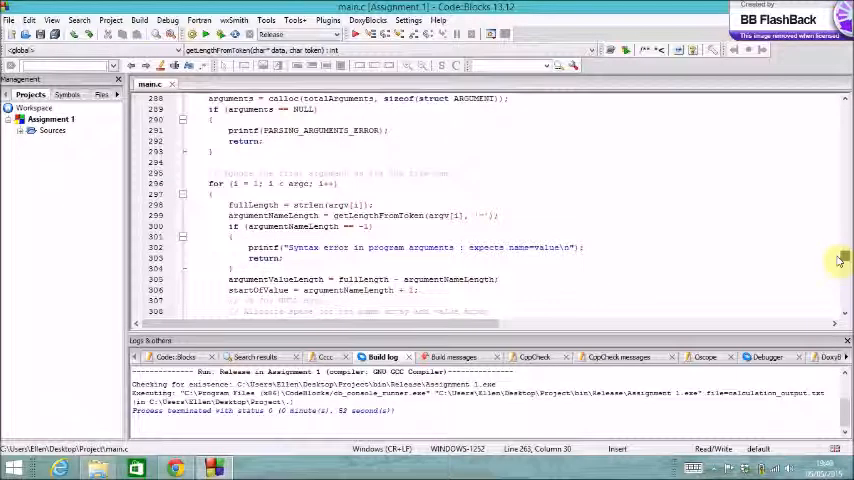
{"action": "scroll", "scroll_direction": "down", "scroll_amount": 3}
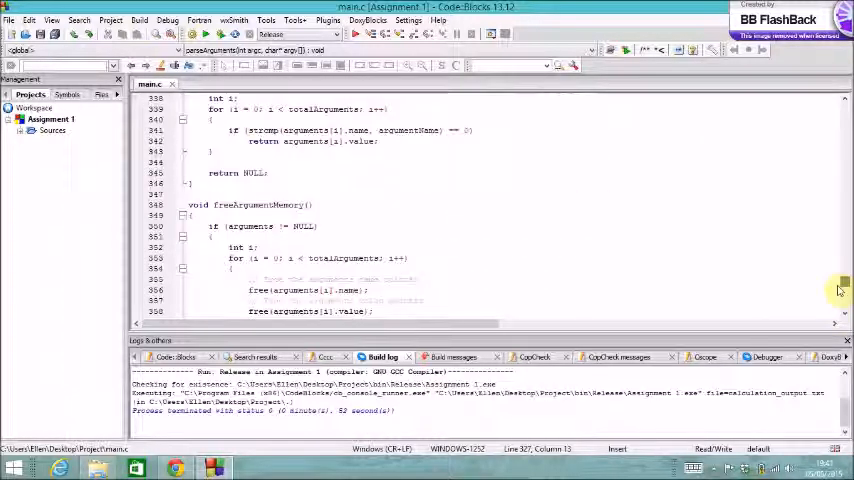
Scroll past getArgumentValue and freeArgumentMemory toward main's file argument handling.
{"action": "scroll", "scroll_direction": "down", "scroll_amount": 3}
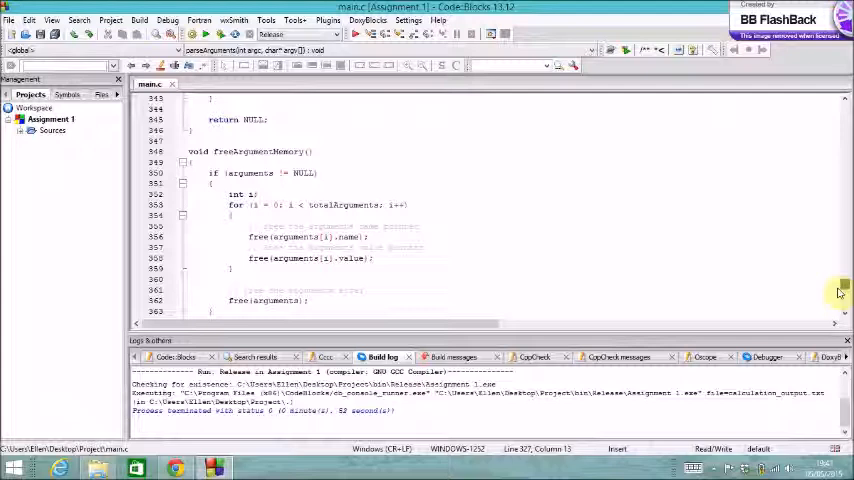
{"action": "scroll", "scroll_direction": "down", "scroll_amount": 3}
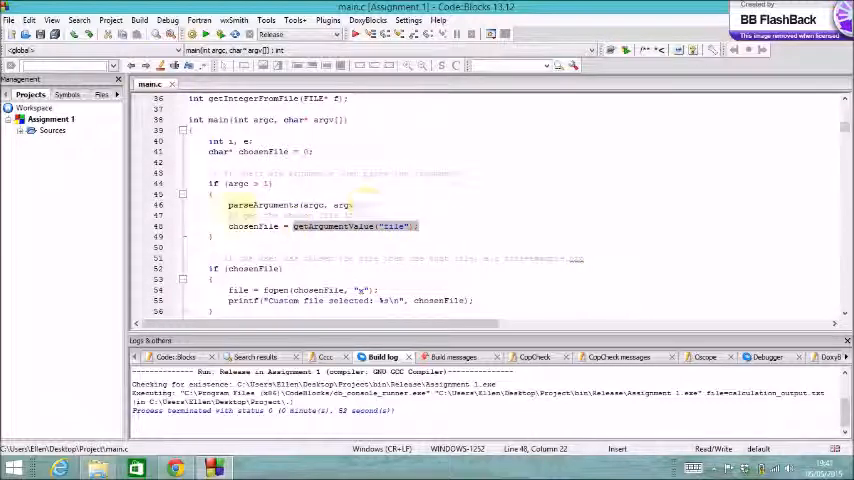
Set the program arguments to 'test=30 file=calculation_output.txt'.
{"action": "left_click", "coordinate": [110, 19]}
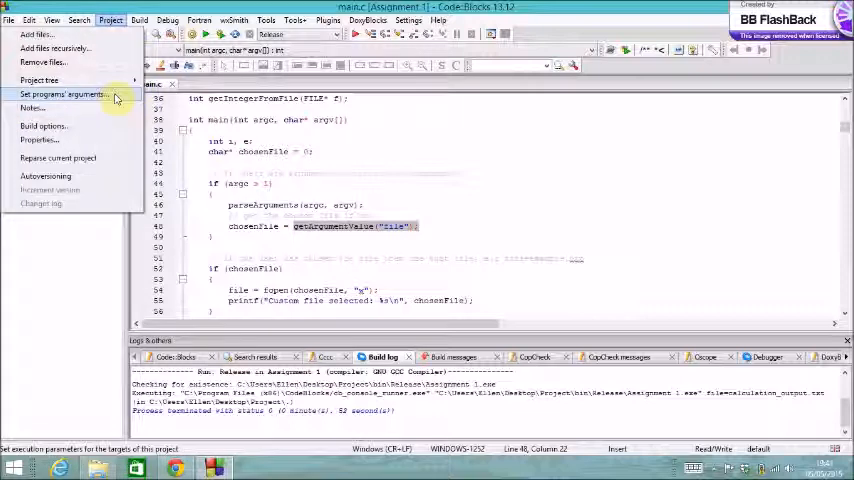
{"action": "left_click", "coordinate": [62, 94]}
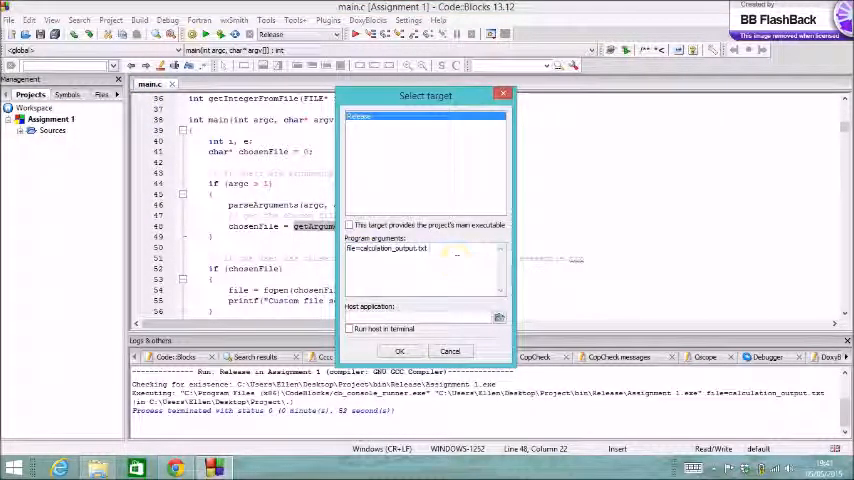
{"action": "type", "text": "test=30"}
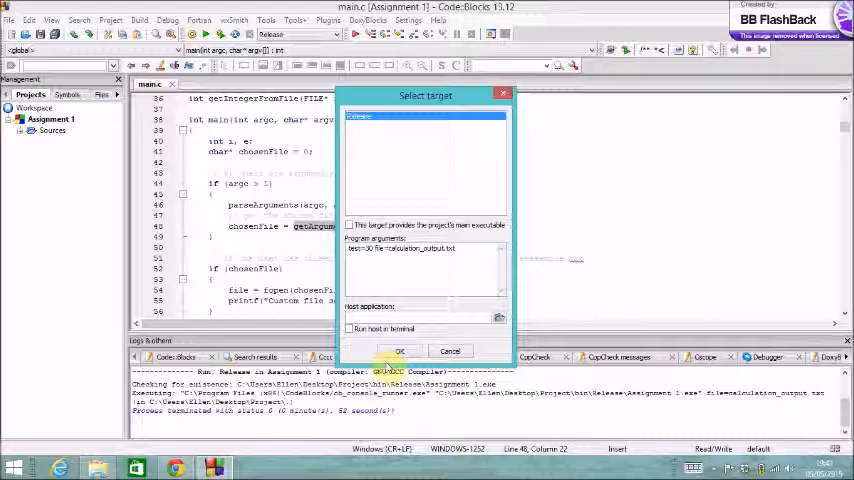
{"action": "left_click", "coordinate": [399, 351]}
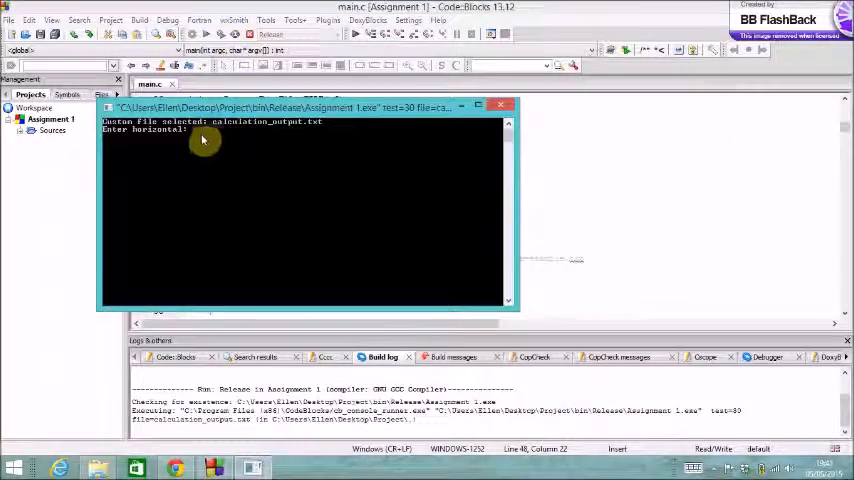
{"action": "mouse_move", "coordinate": [295, 133]}
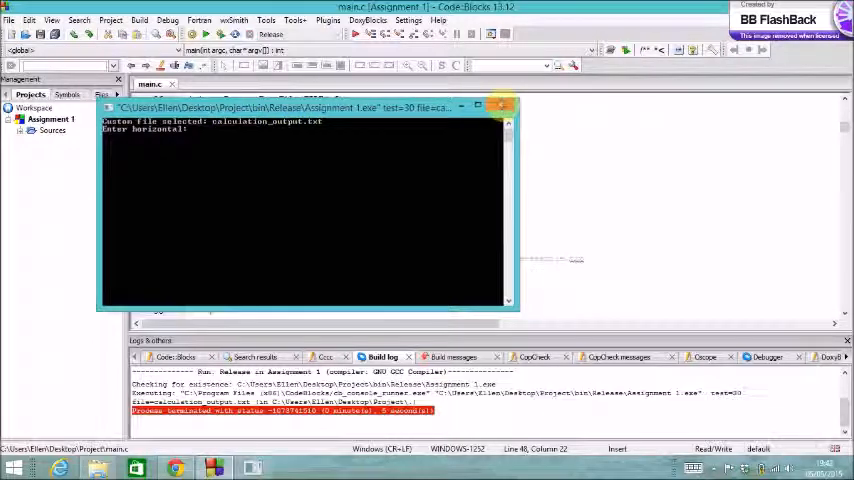
Close the console confirming calculation_output.txt, then scroll back to main's argument handling.
{"action": "left_click", "coordinate": [504, 108]}
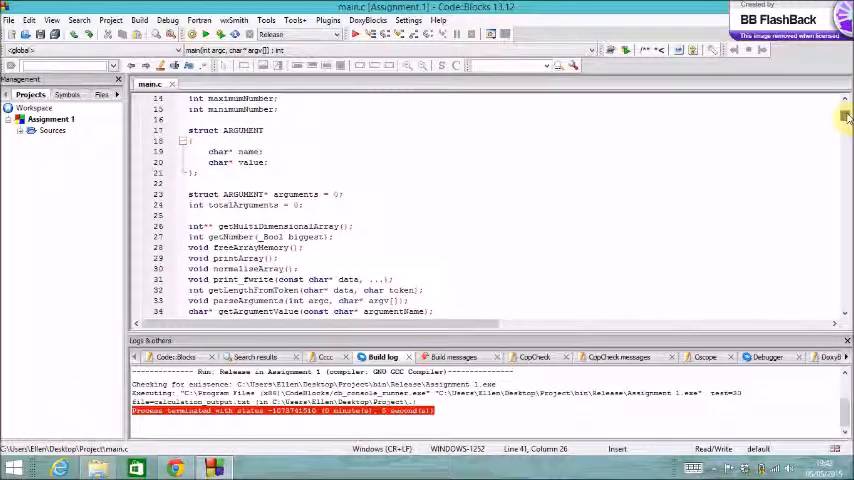
{"action": "scroll", "scroll_direction": "down", "scroll_amount": 3}
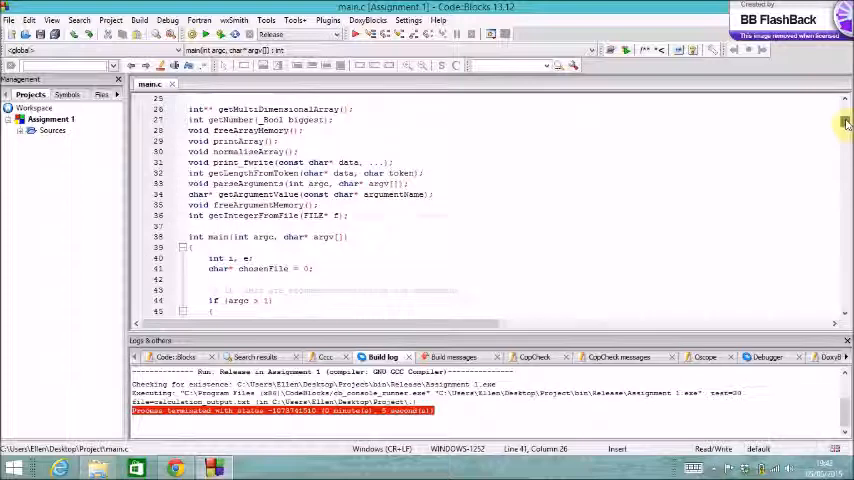
{"action": "scroll", "scroll_direction": "down", "scroll_amount": 3}
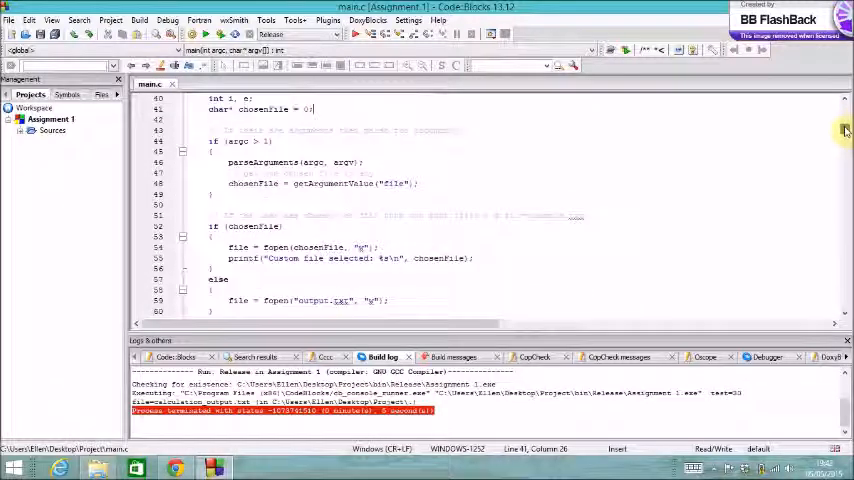